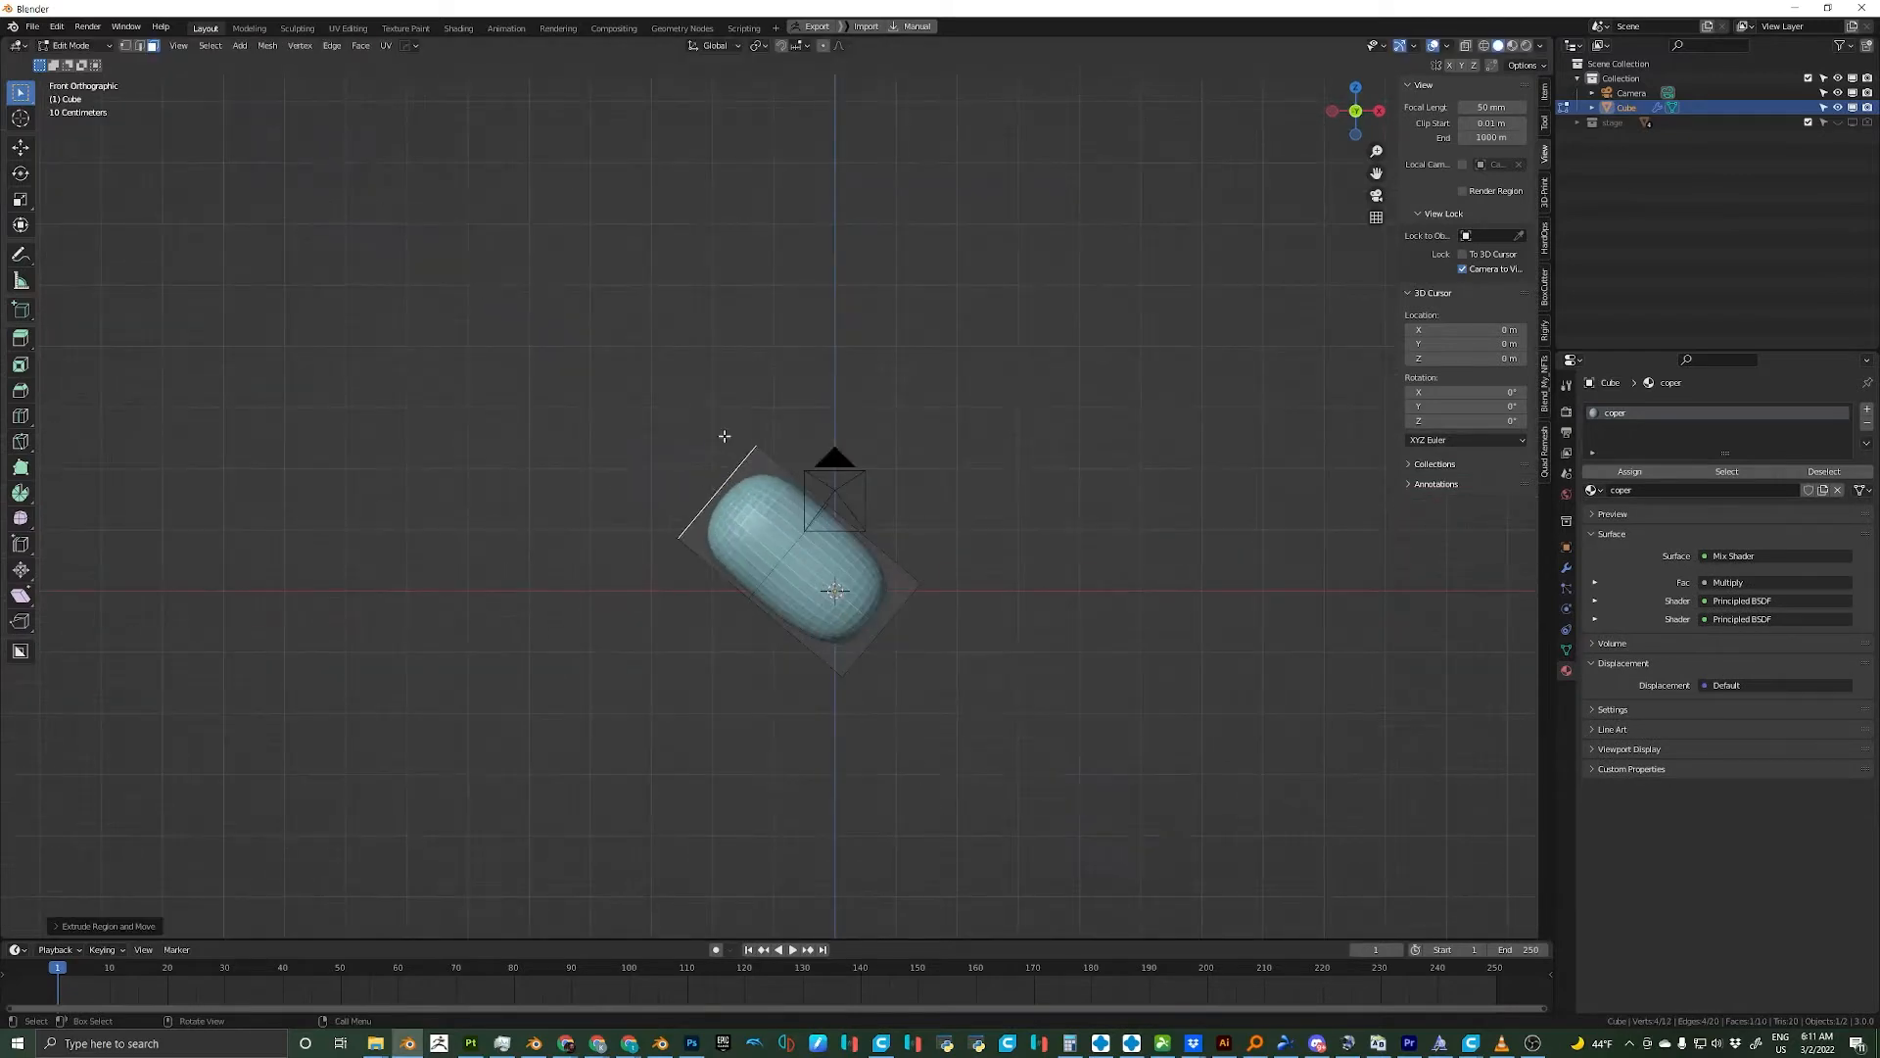
- Pick a tool from the left toolbar to begin shaping the cube into a capsule
left_click(20, 415)
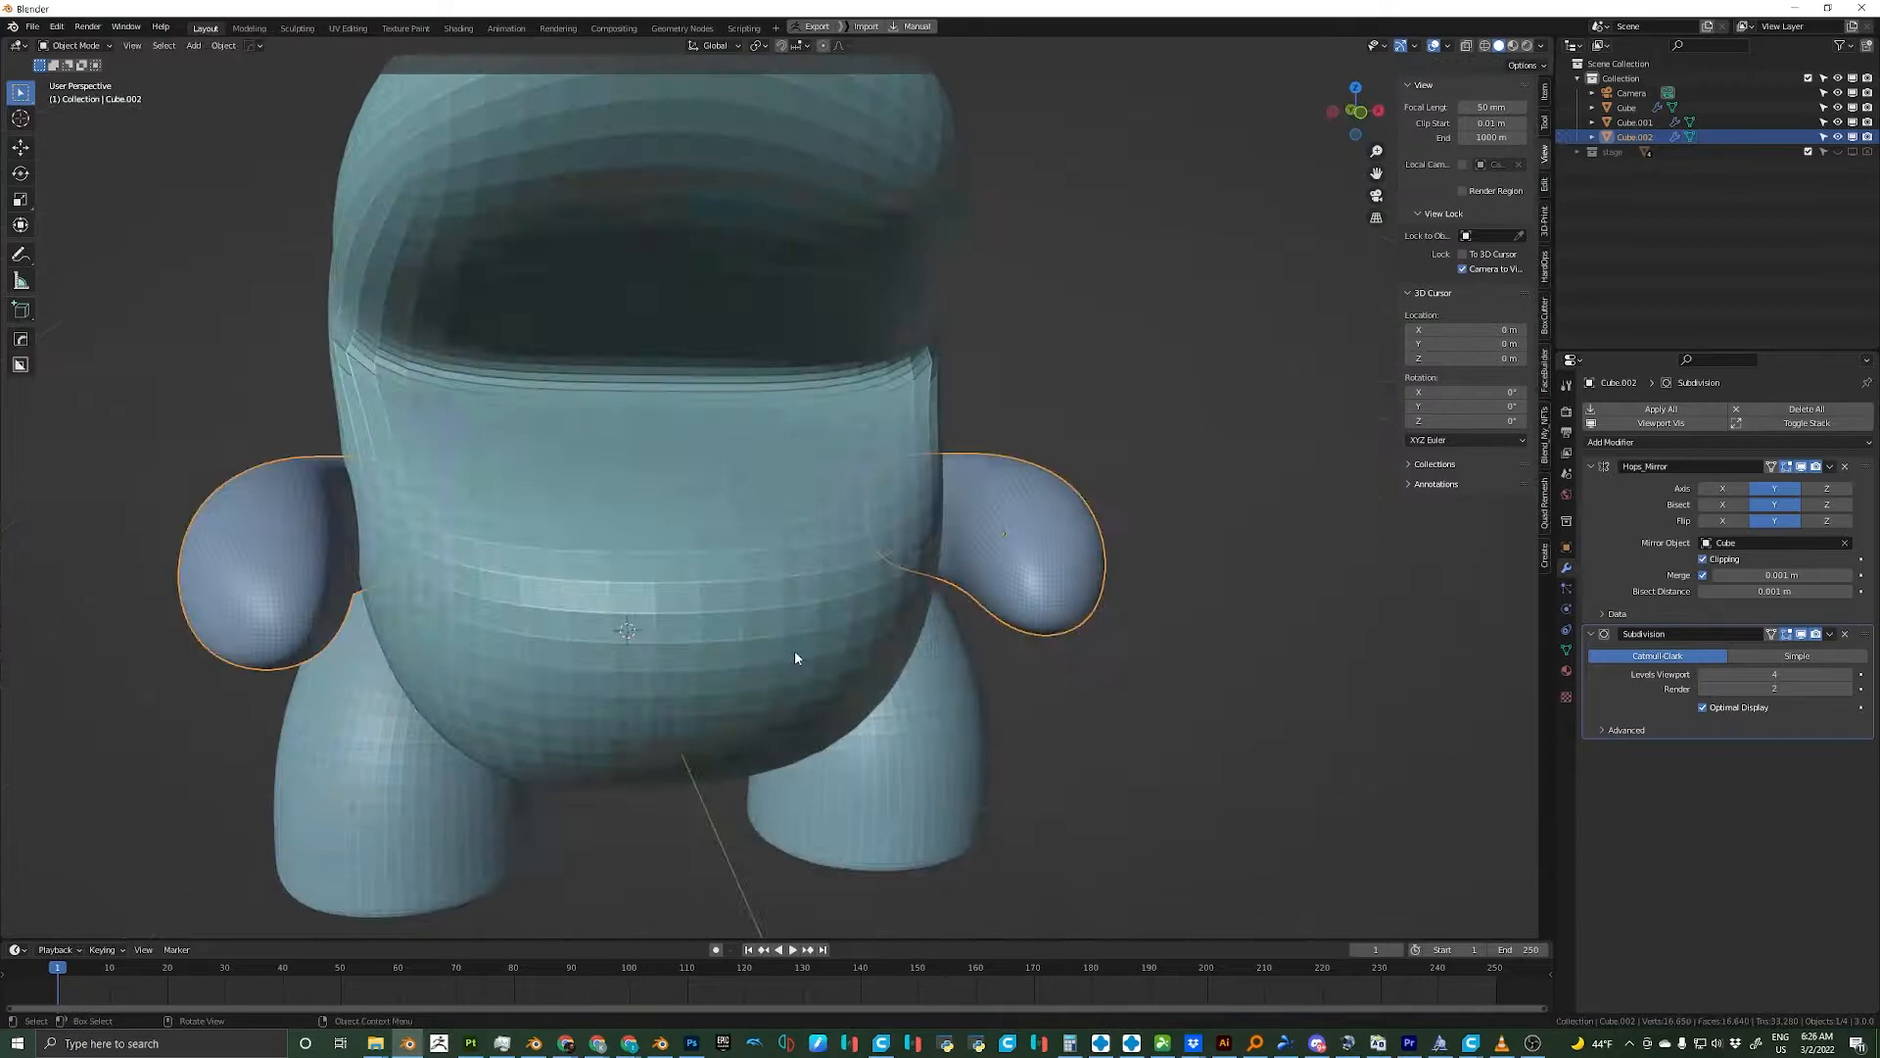
- Toggle Edit Mode on the cube piece to rework the body, legs and arms
key("Tab")
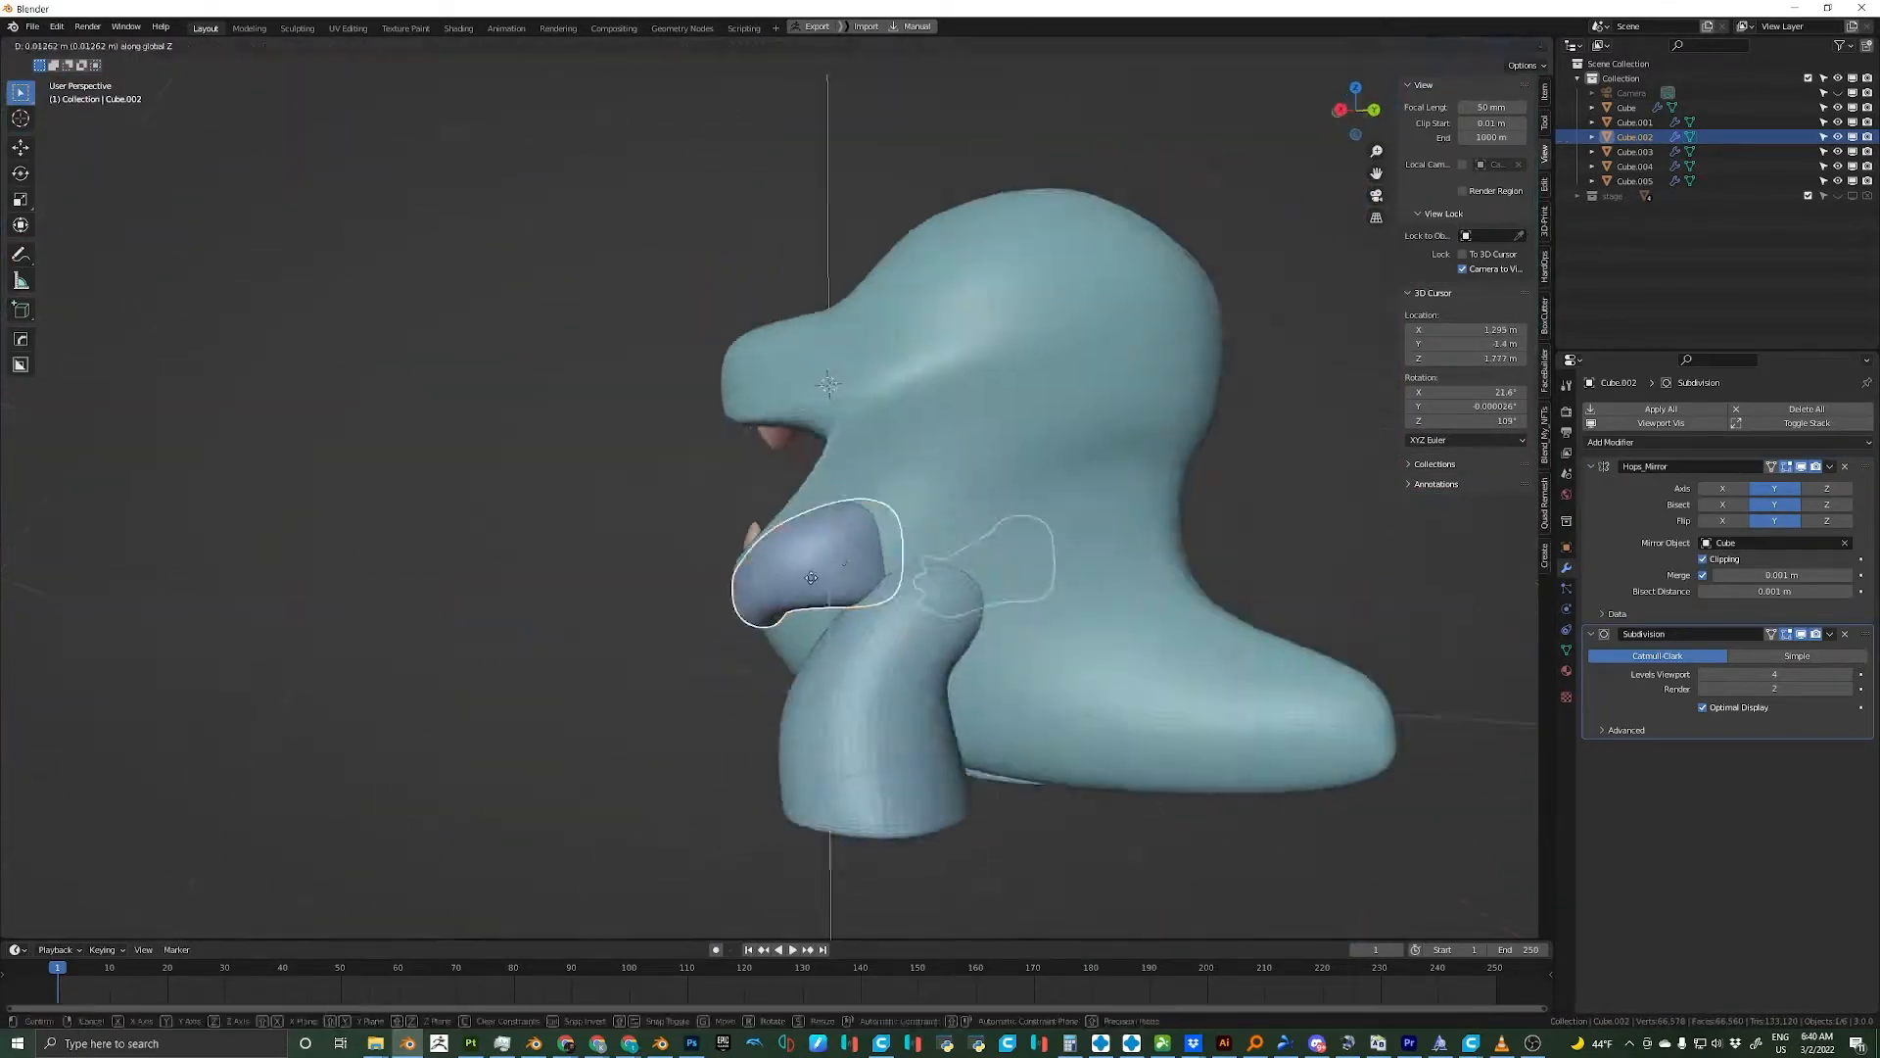
left_click(1658, 409)
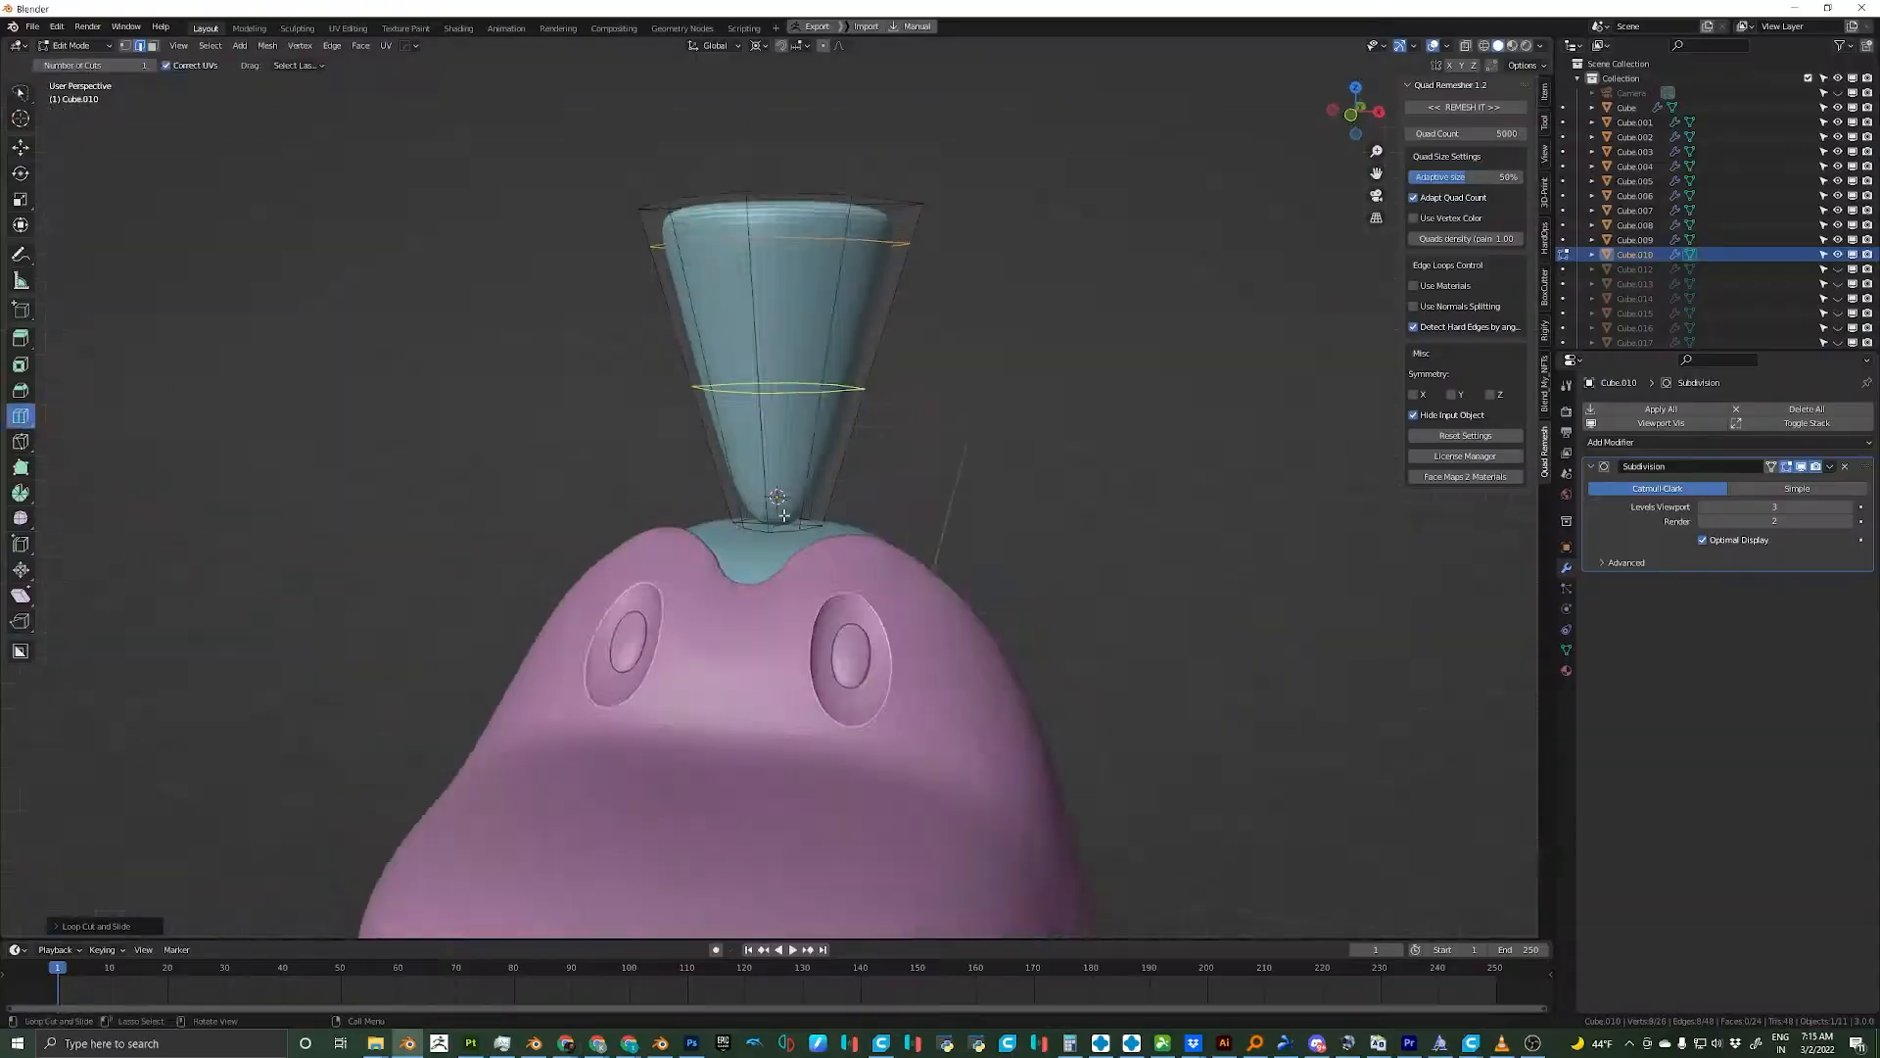
- Scale a loop of the cone, viewed from the front, to start curving the horn
key("s")
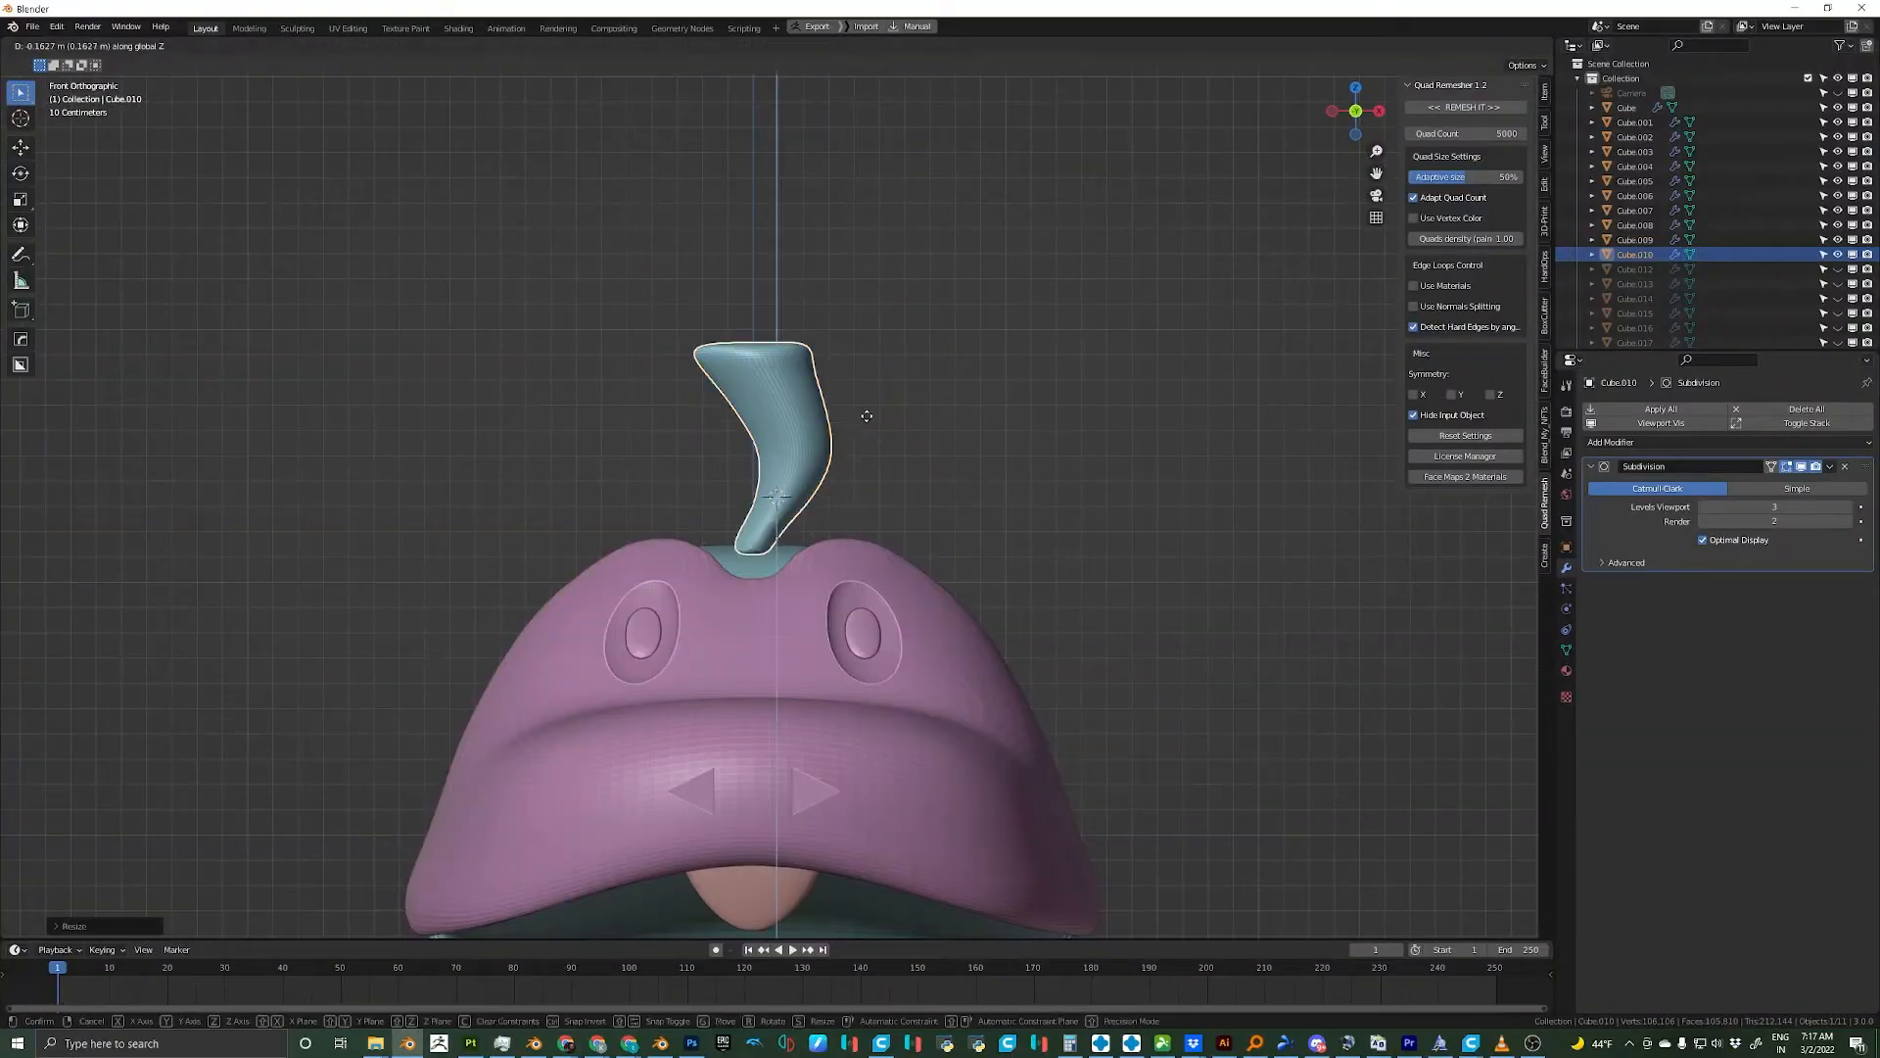